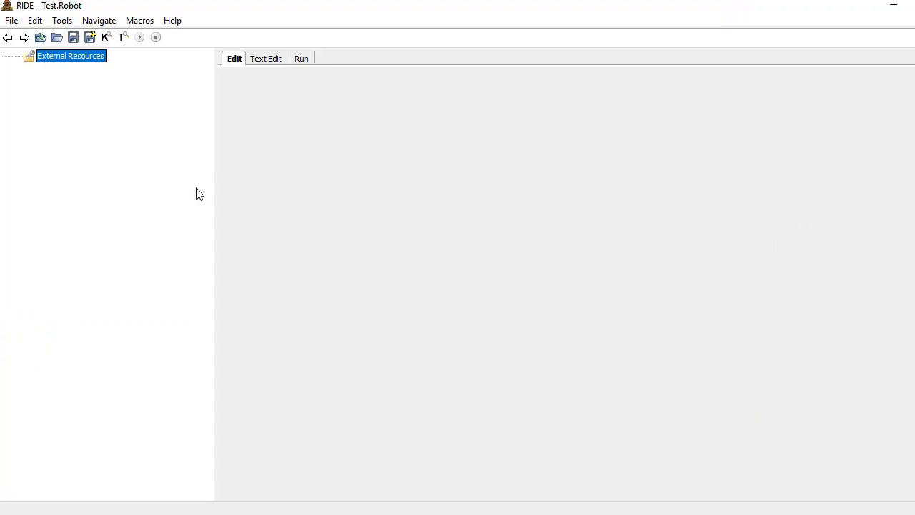
mouse_move(102, 109)
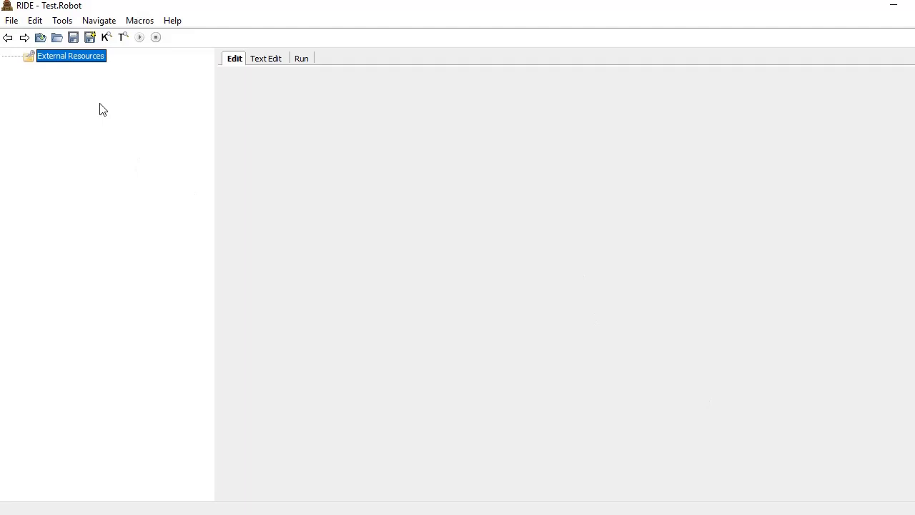
- Create a new ROBOT-format file project named SampleProject under C:\Work\WORK
click(11, 20)
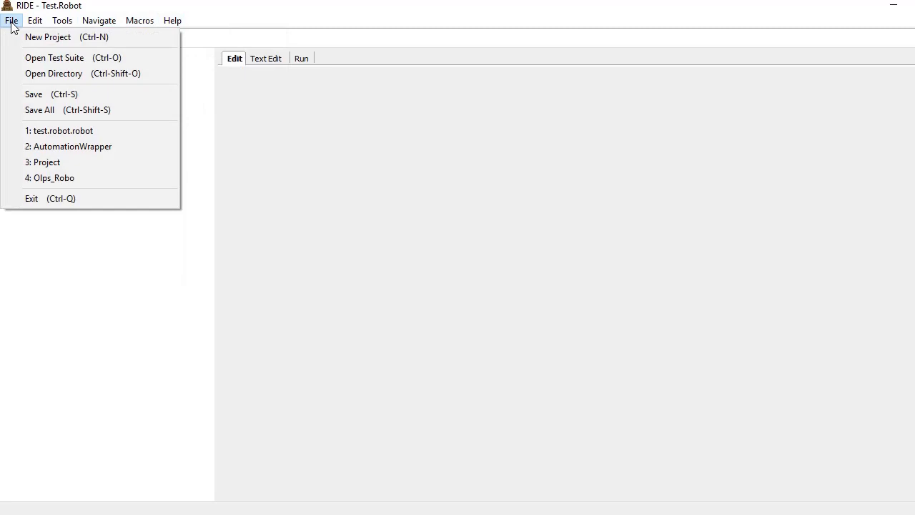
click(48, 37)
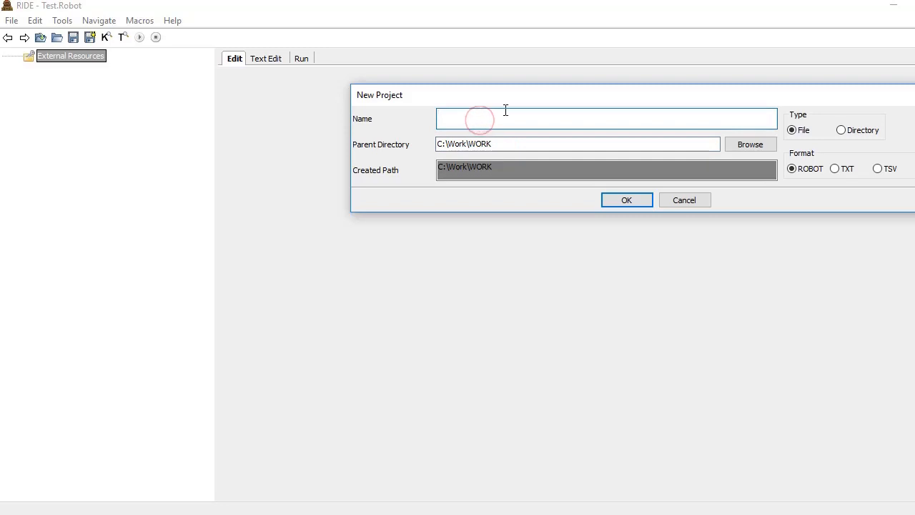
text(SampleProject)
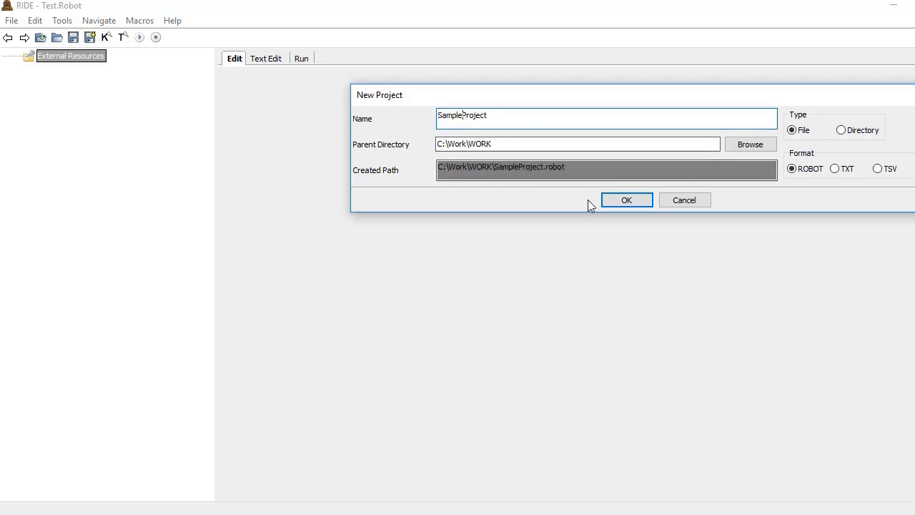
click(626, 200)
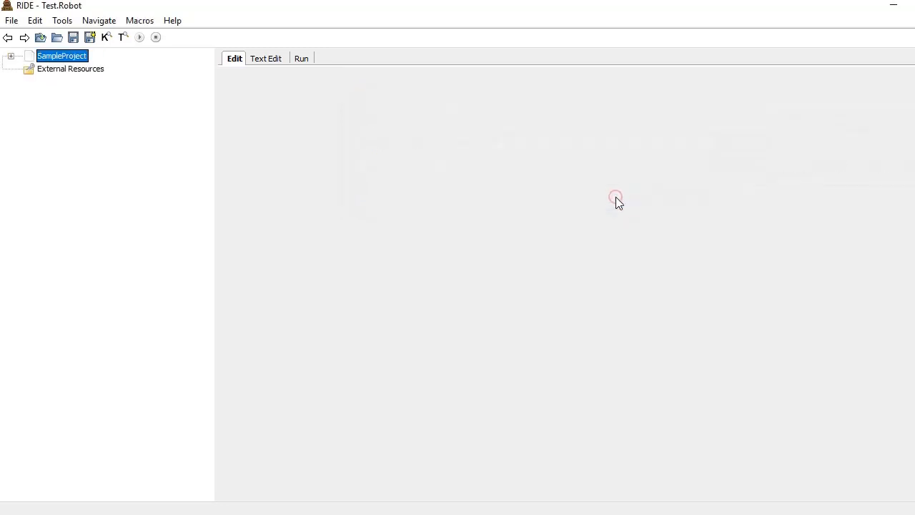
- Select the SampleProject suite, tour its Run and Edit views, and expand then collapse Settings
click(62, 55)
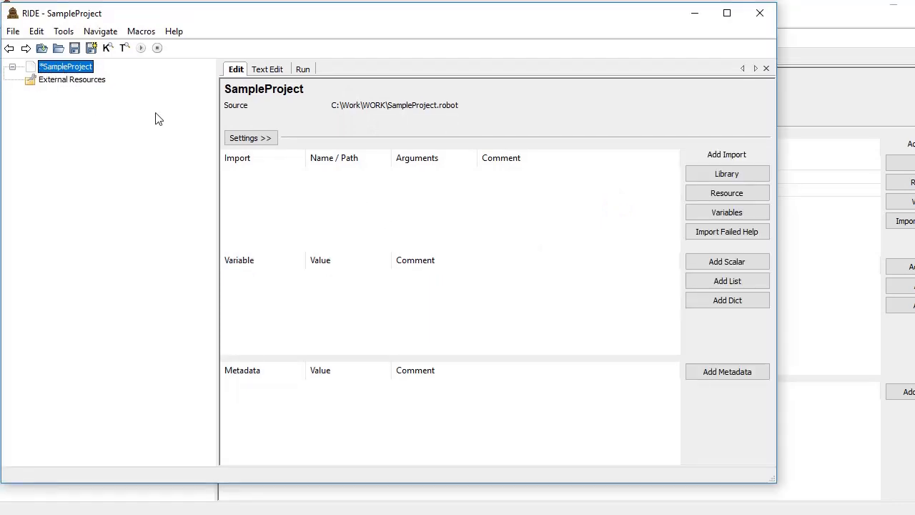
mouse_move(265, 90)
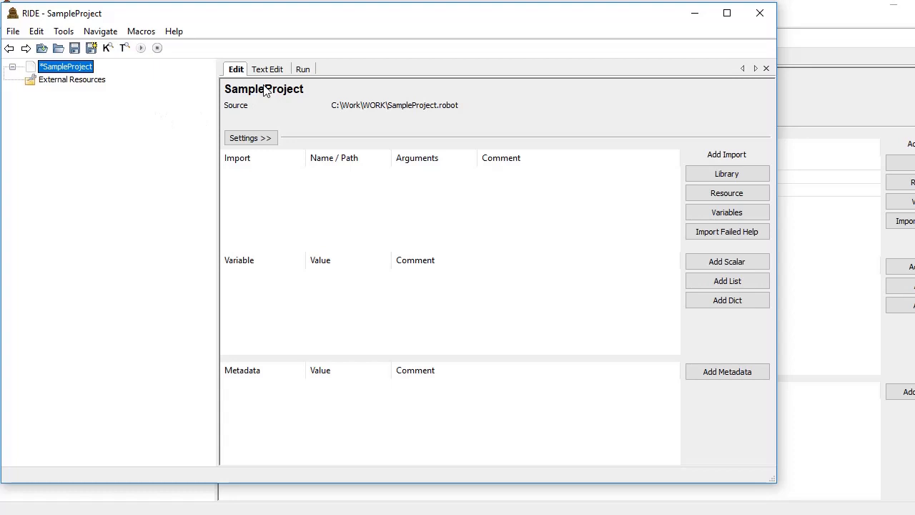
mouse_move(271, 80)
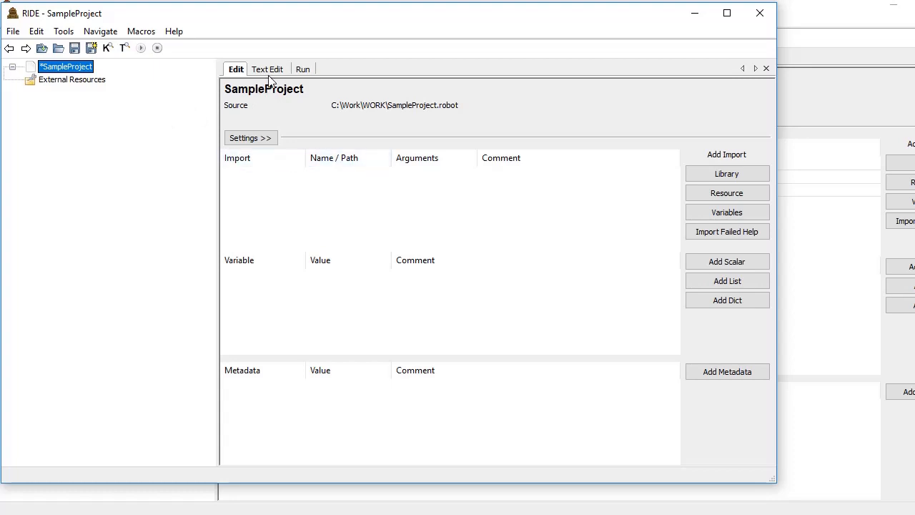
click(303, 69)
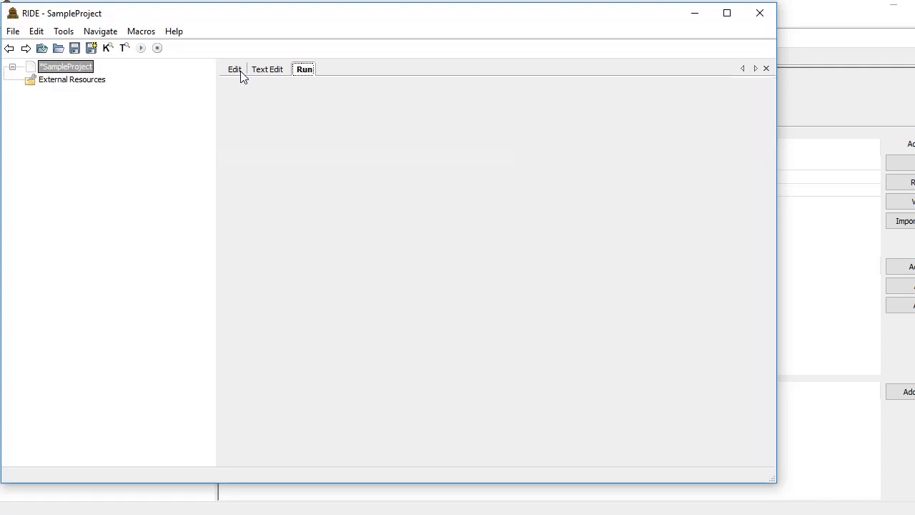
click(234, 69)
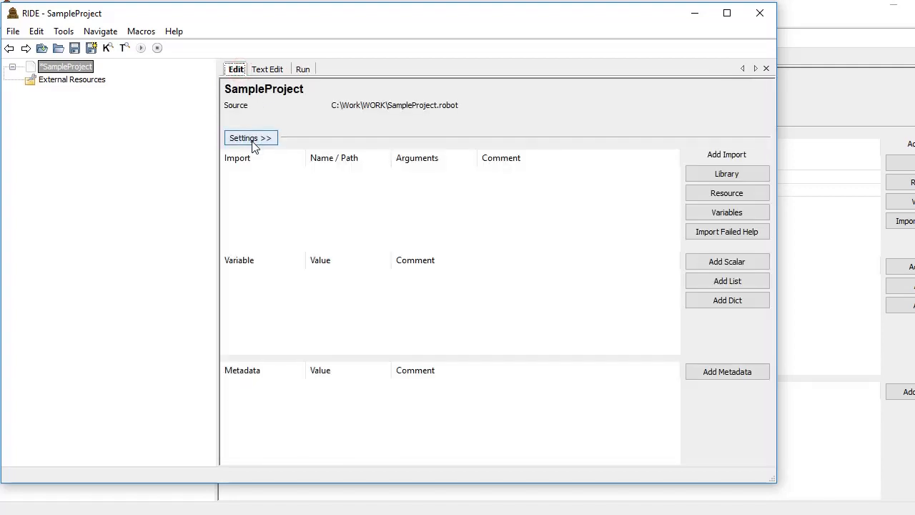
click(251, 137)
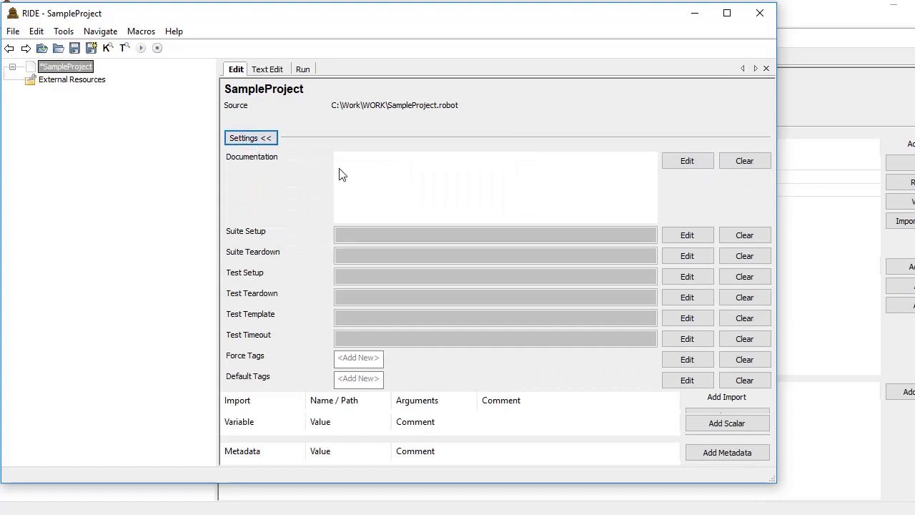
mouse_move(344, 200)
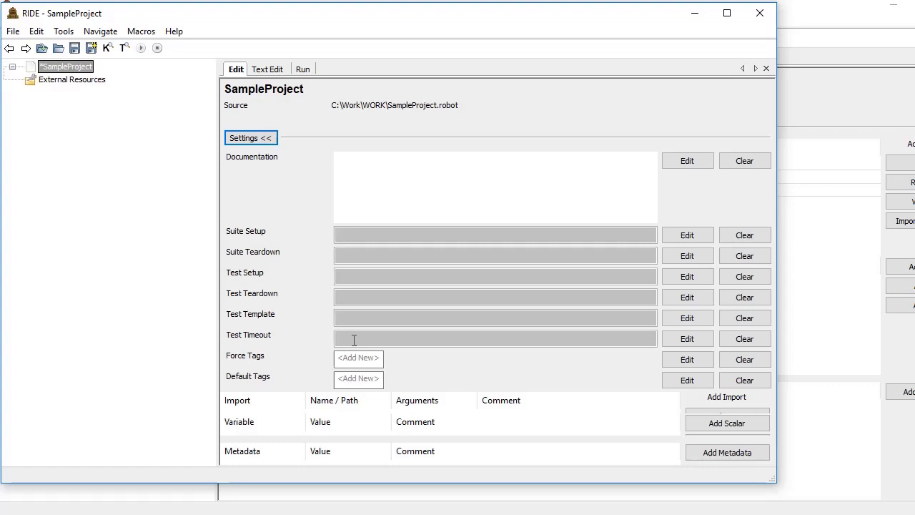
click(250, 137)
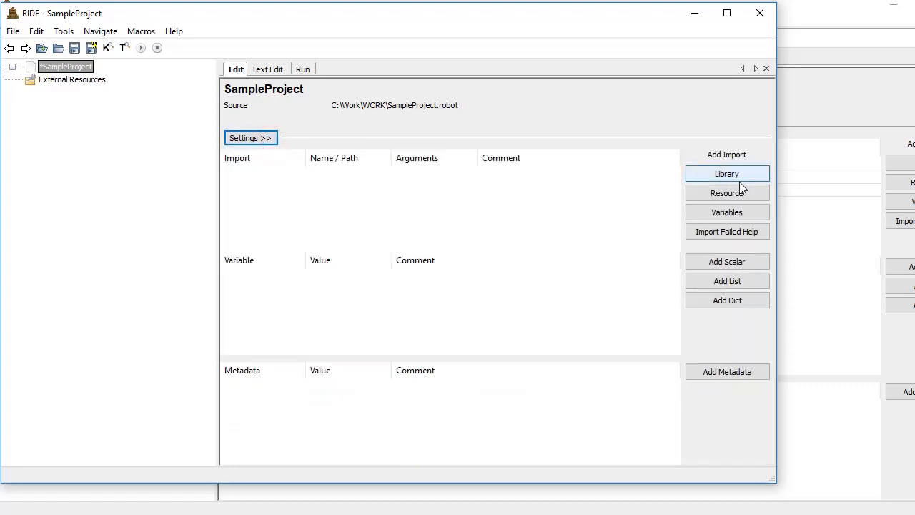
mouse_move(705, 211)
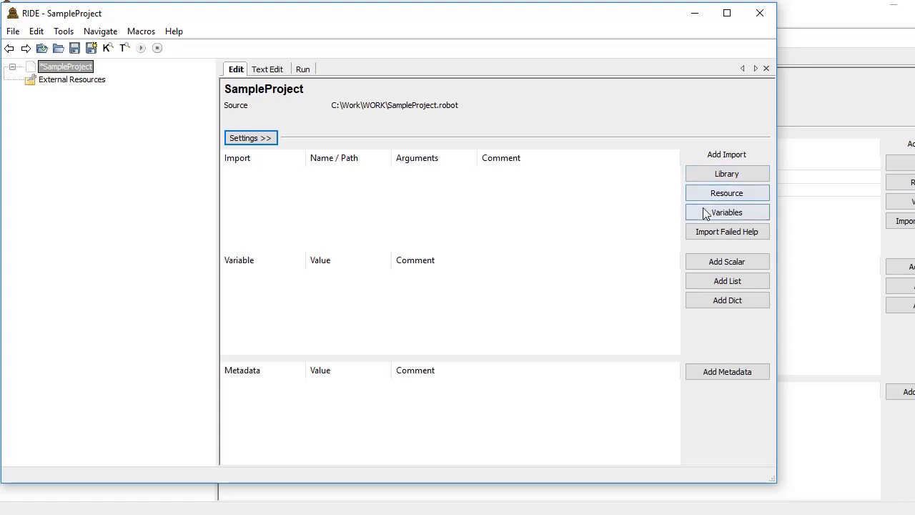
mouse_move(726, 261)
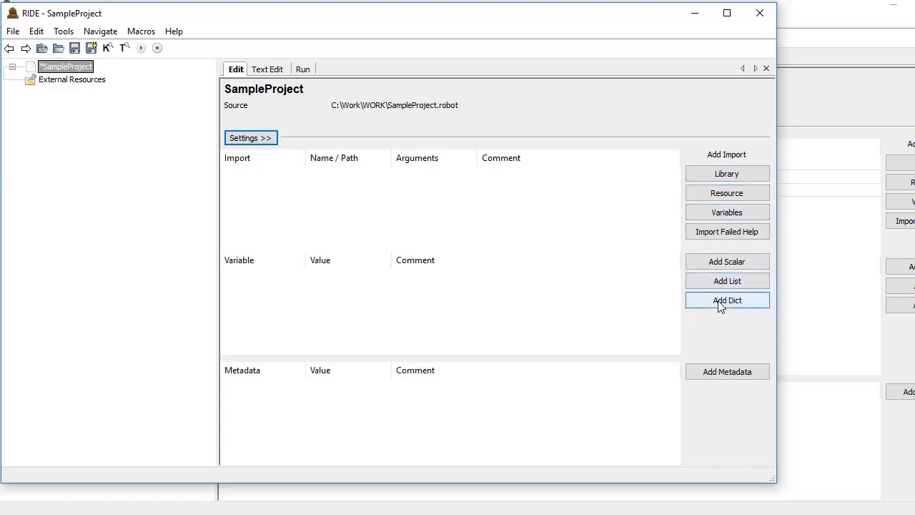
mouse_move(727, 371)
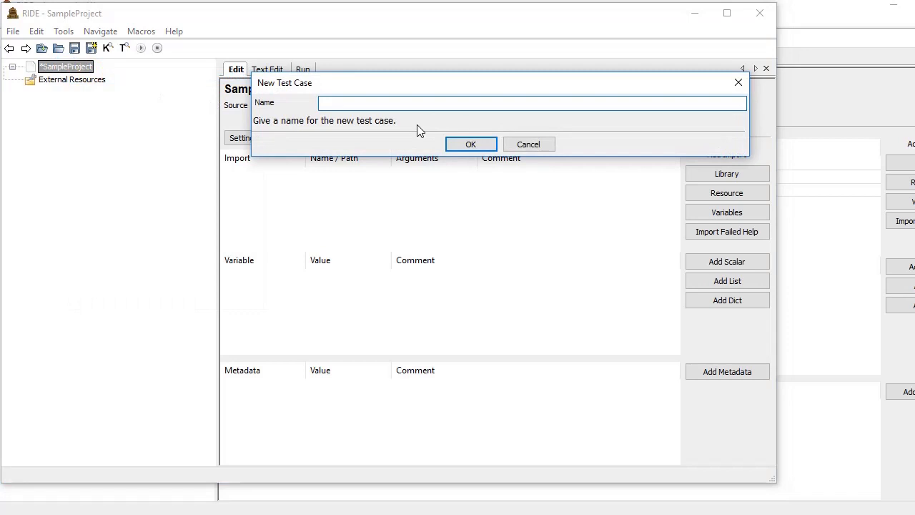
- Create test case TC1 and enter the Log keyword in its first step
click(470, 143)
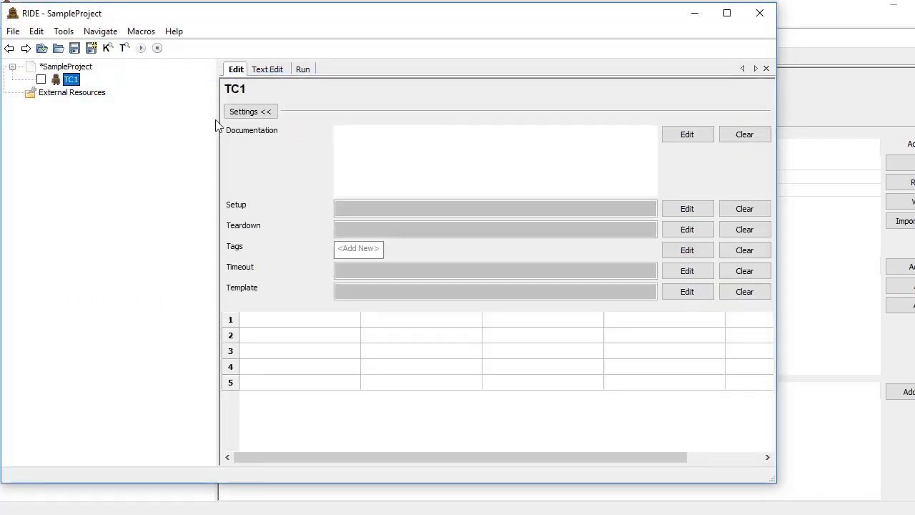
click(299, 319)
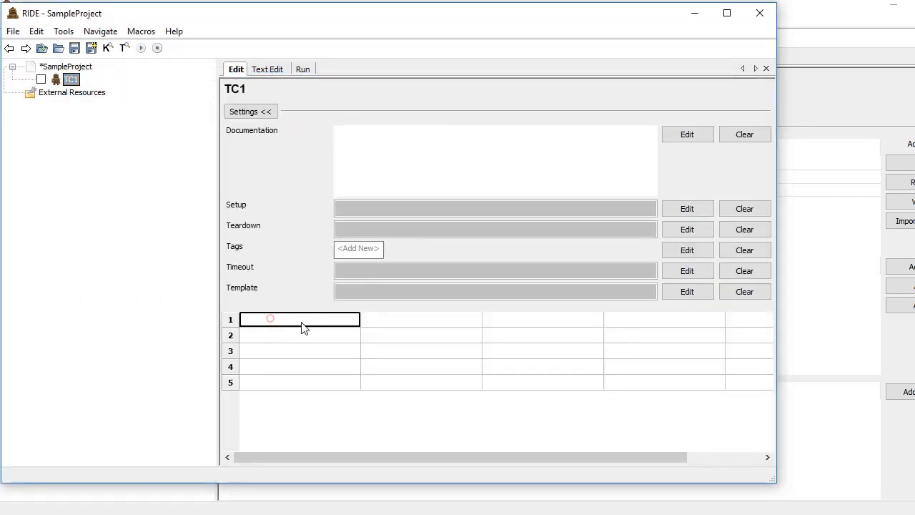
text(L)
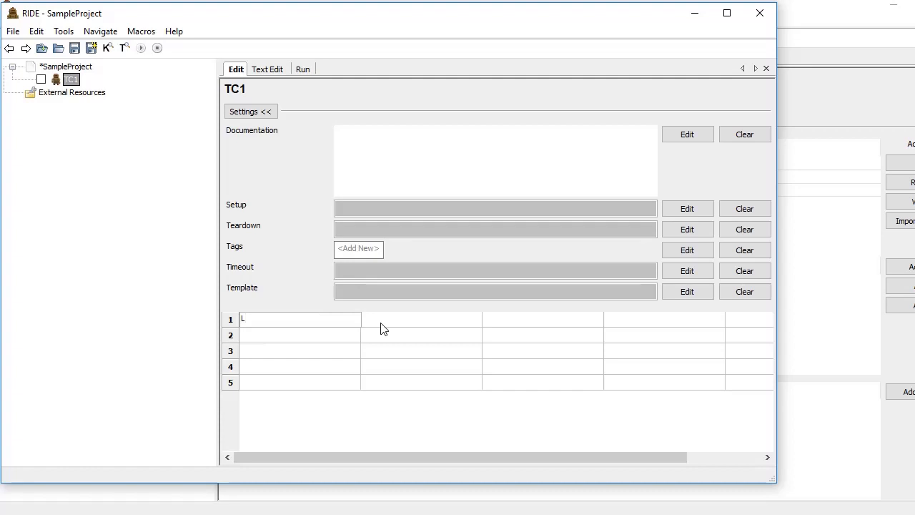
text(og)
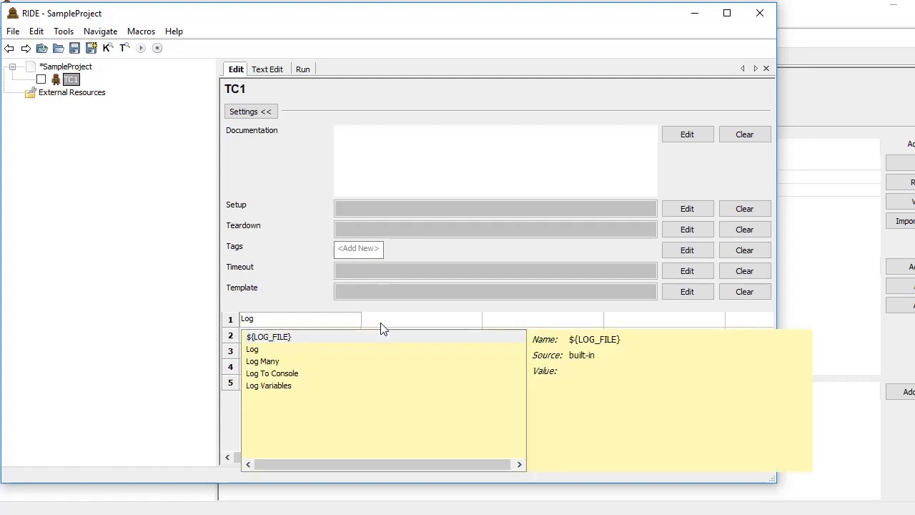
click(298, 350)
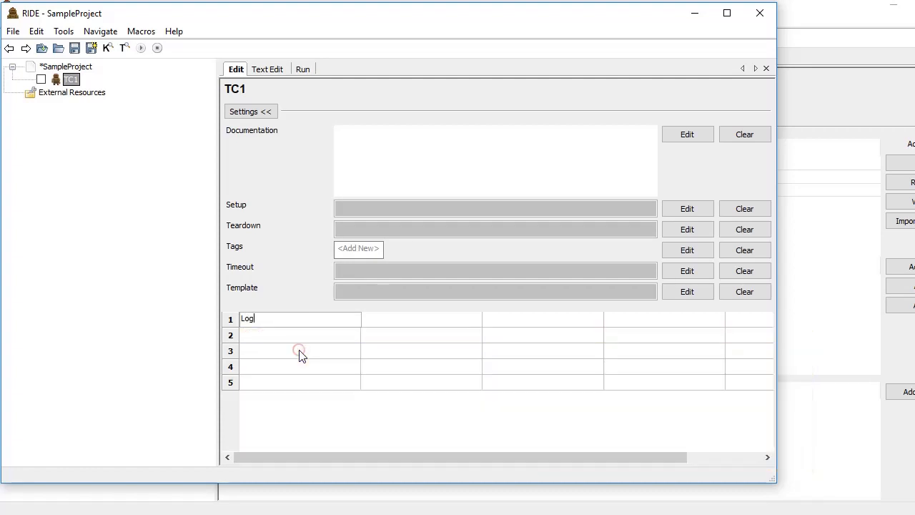
click(420, 319)
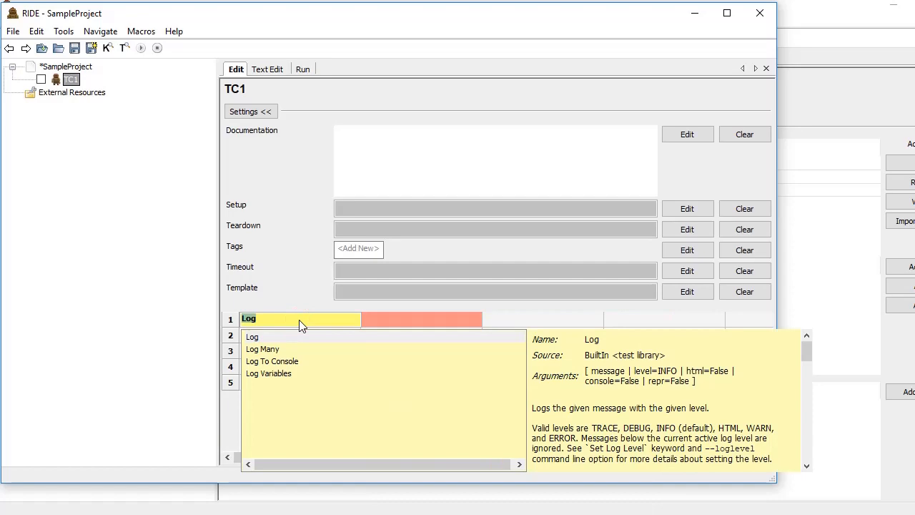
- Browse the Log keyword's full documentation, marking and clearing the WARN example
click(252, 335)
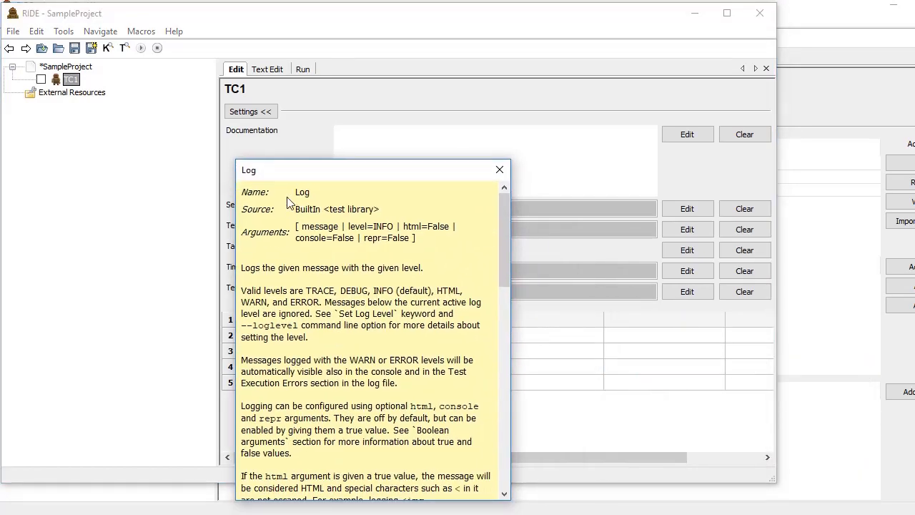
double_click(336, 209)
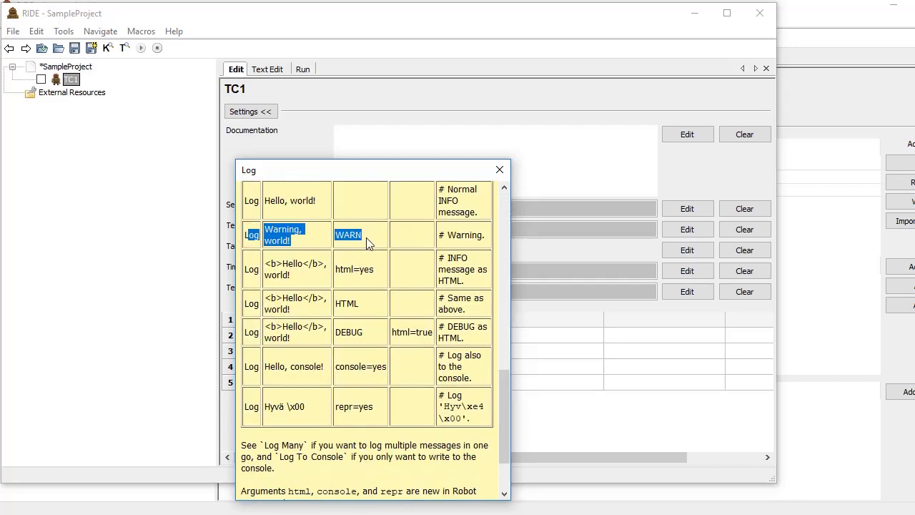
click(397, 243)
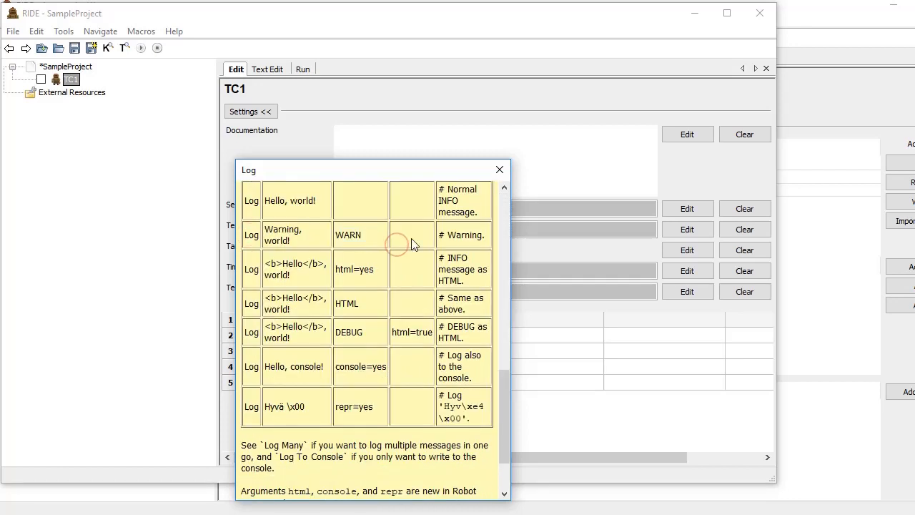
mouse_move(481, 186)
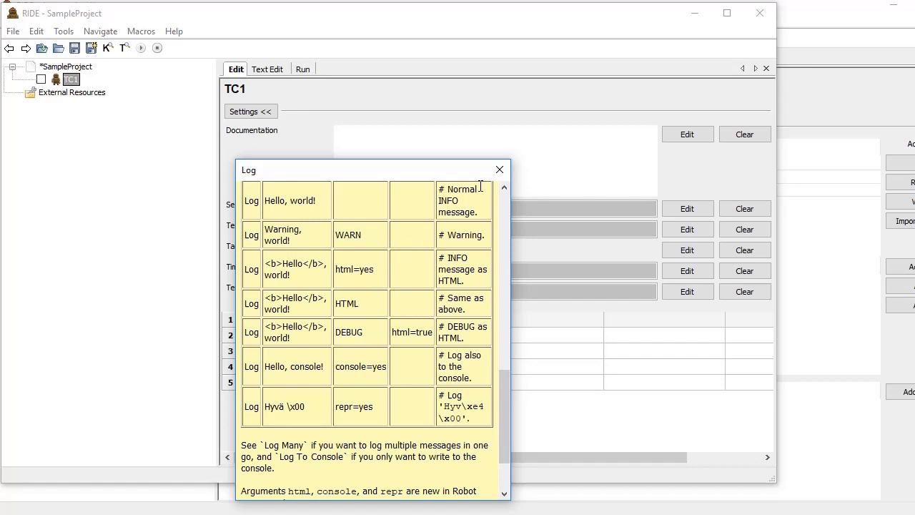
mouse_move(498, 170)
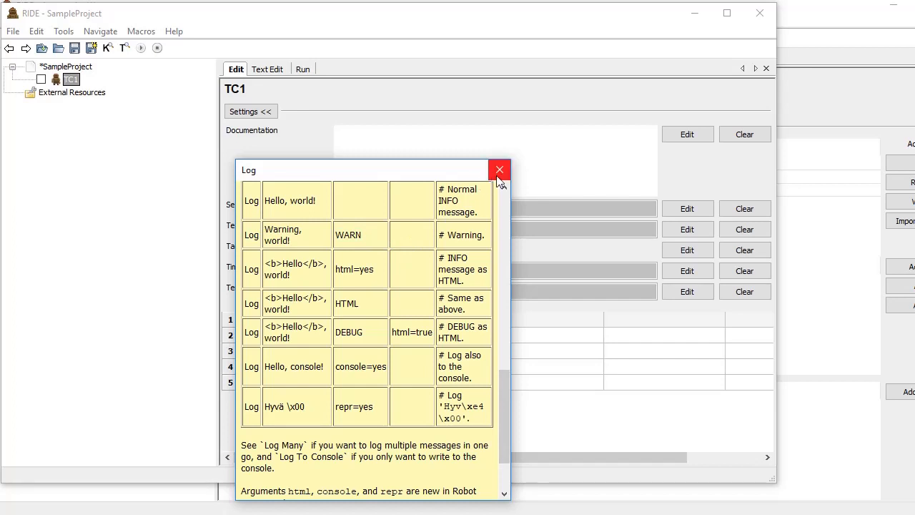
- Enter Hello World as the Log message and start the test run
click(499, 170)
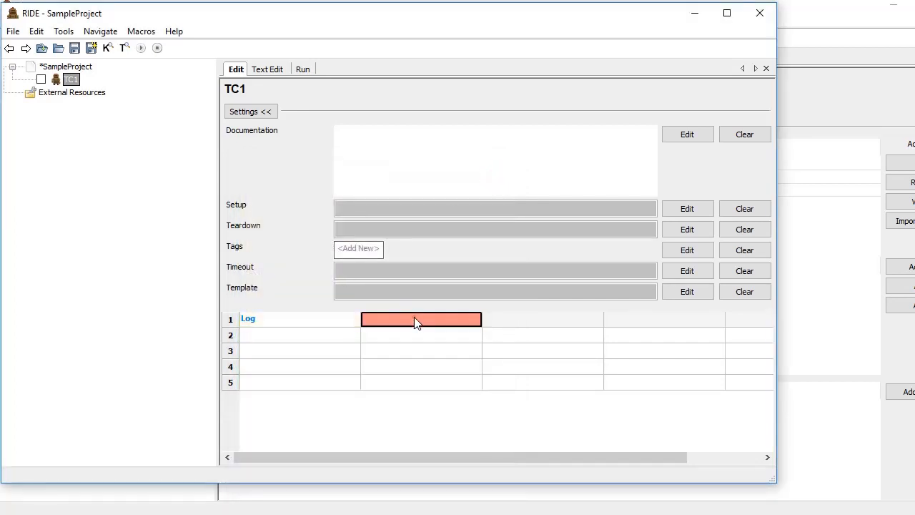
text(Hello World)
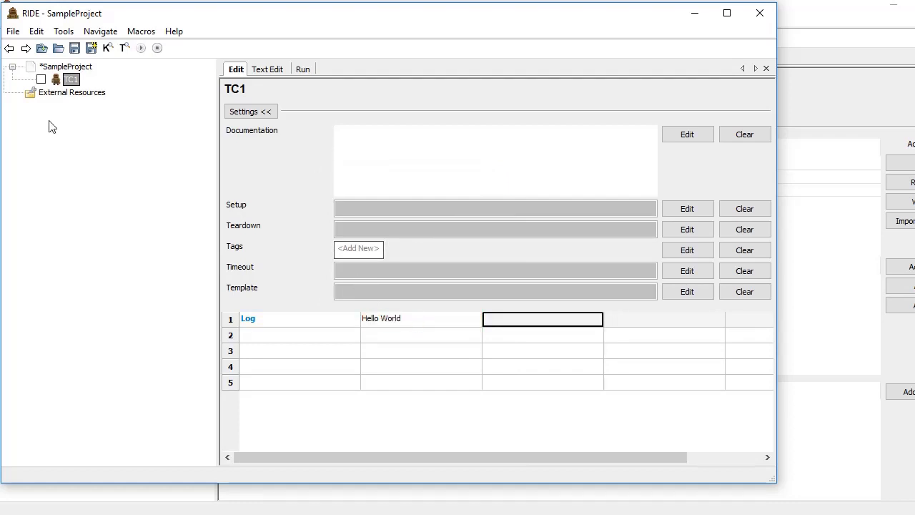
click(140, 48)
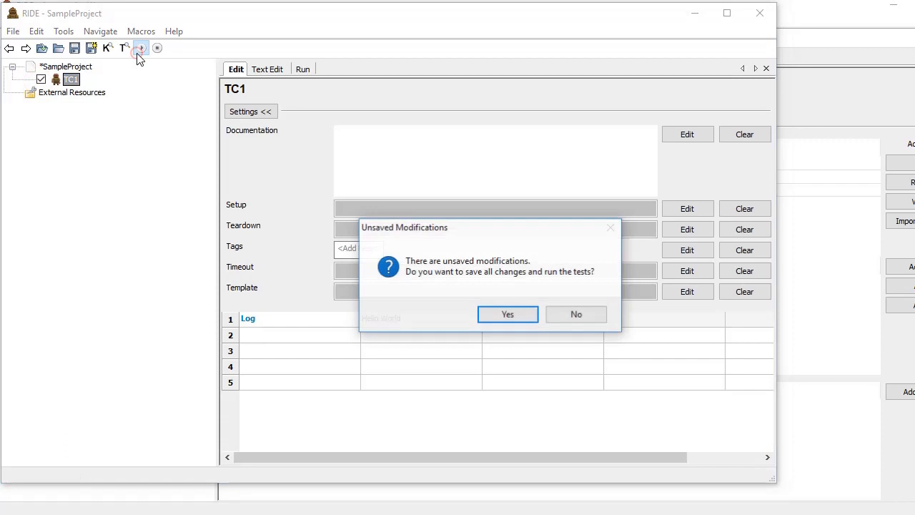
- Save all changes, let TC1 run to a pass, and open the test report
click(506, 314)
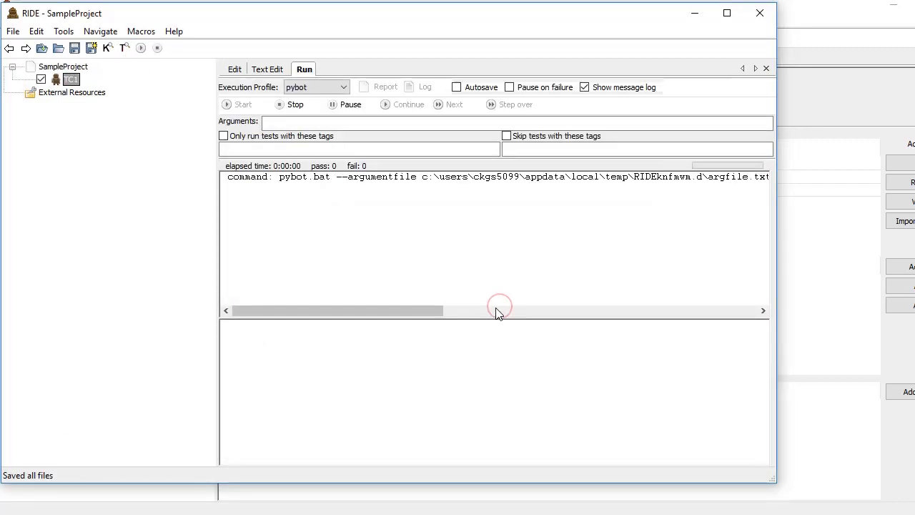
click(242, 105)
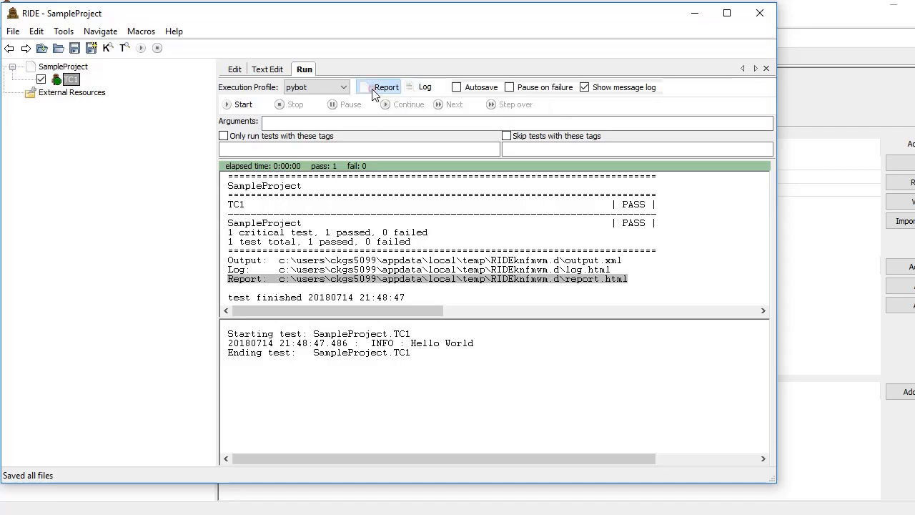
click(386, 86)
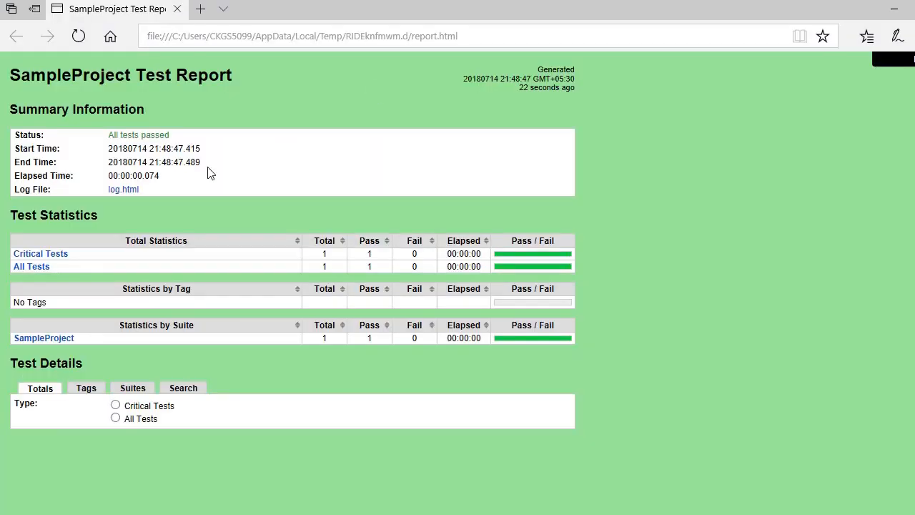
mouse_move(123, 188)
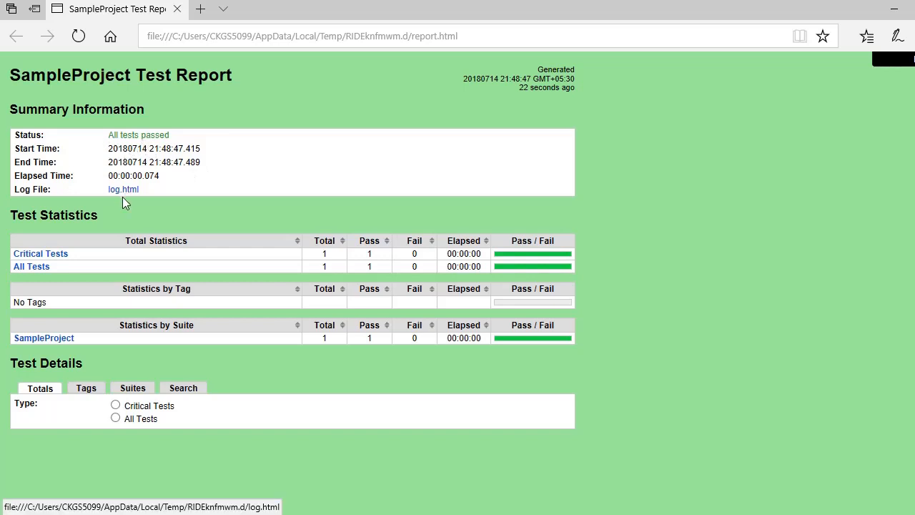
mouse_move(295, 301)
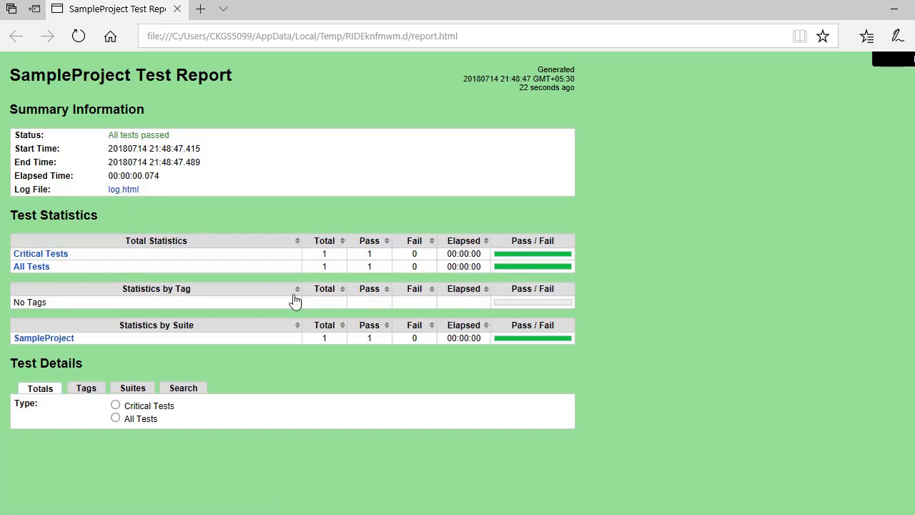
- Open log.html and expand TC1 and its Log step to see Hello World at INFO
click(123, 190)
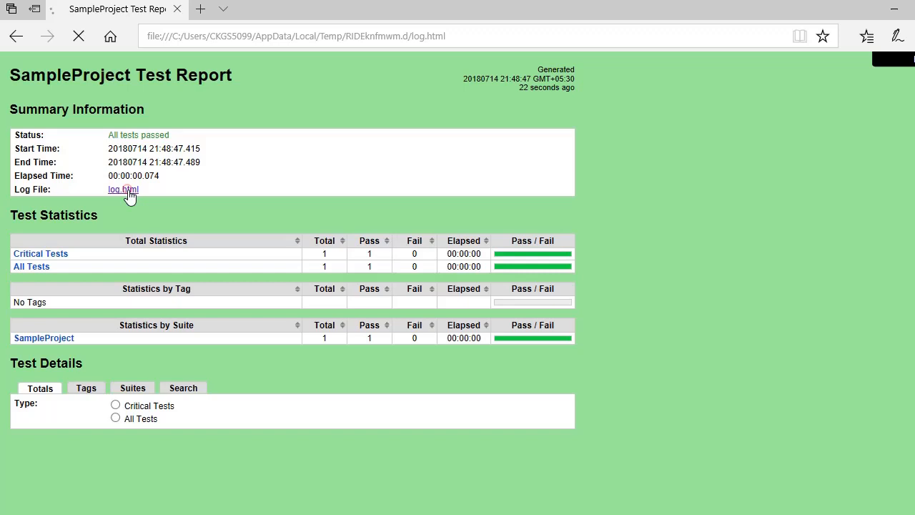
click(122, 190)
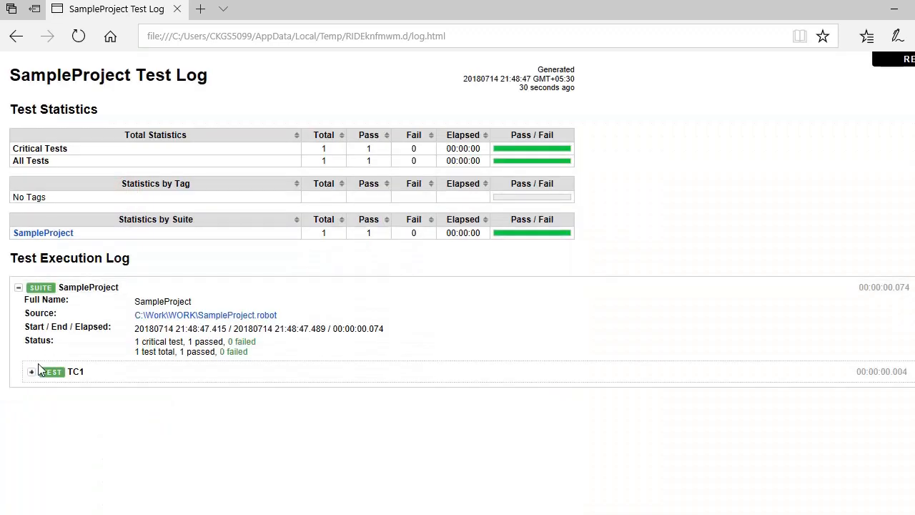
click(31, 371)
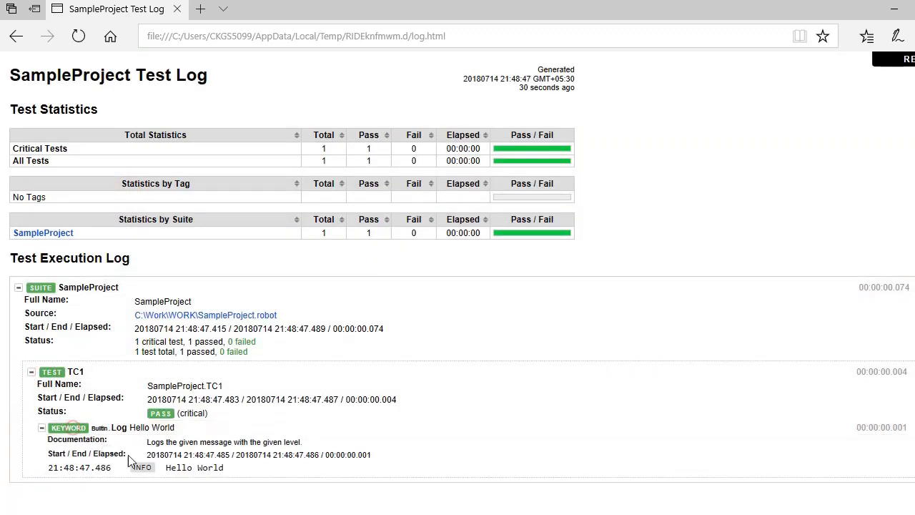
double_click(194, 467)
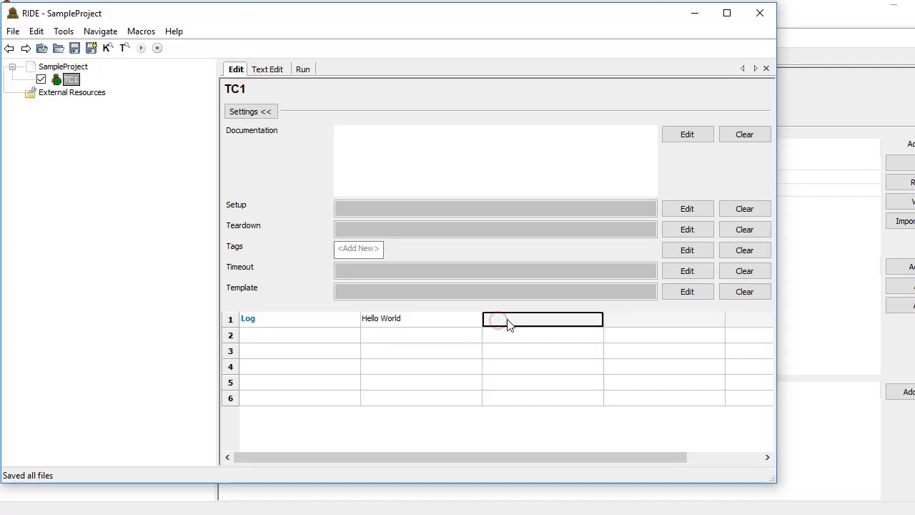
- Set TC1's Log level to WARN, save and rerun, then open the new log
text(WARN)
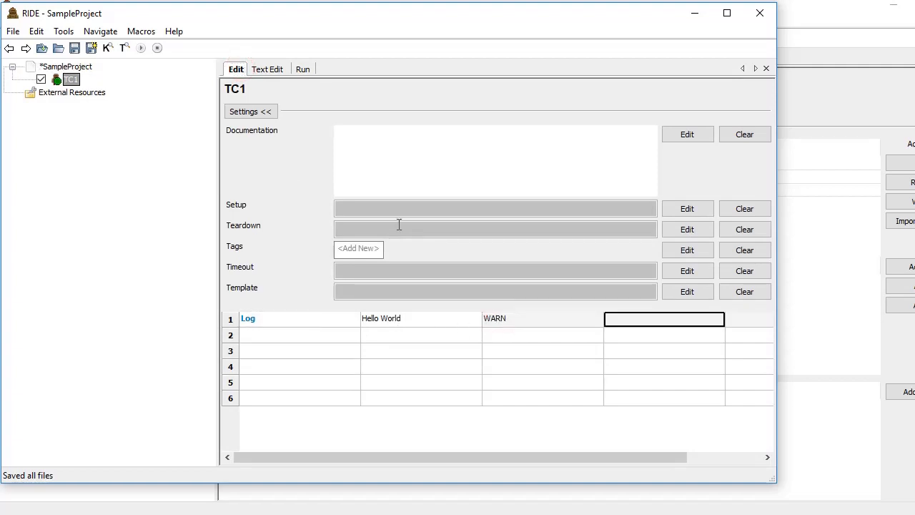
click(141, 48)
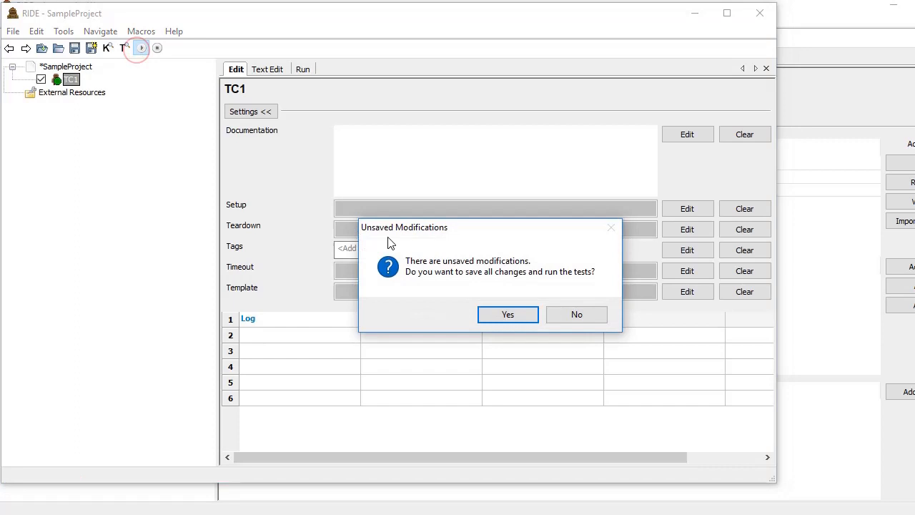
click(508, 314)
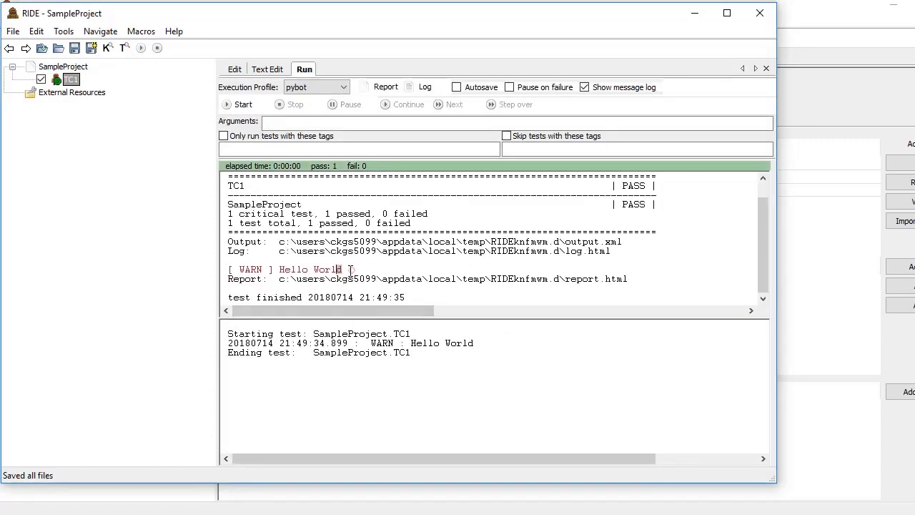
click(425, 87)
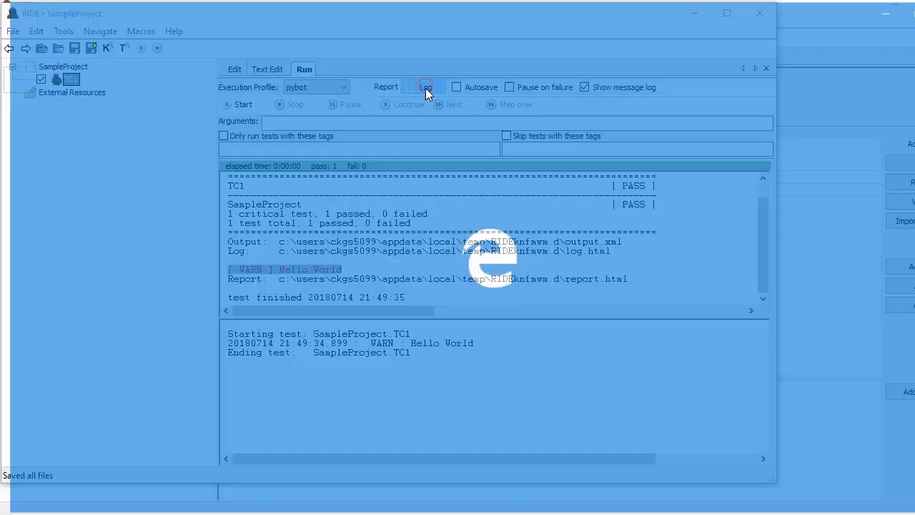
click(426, 87)
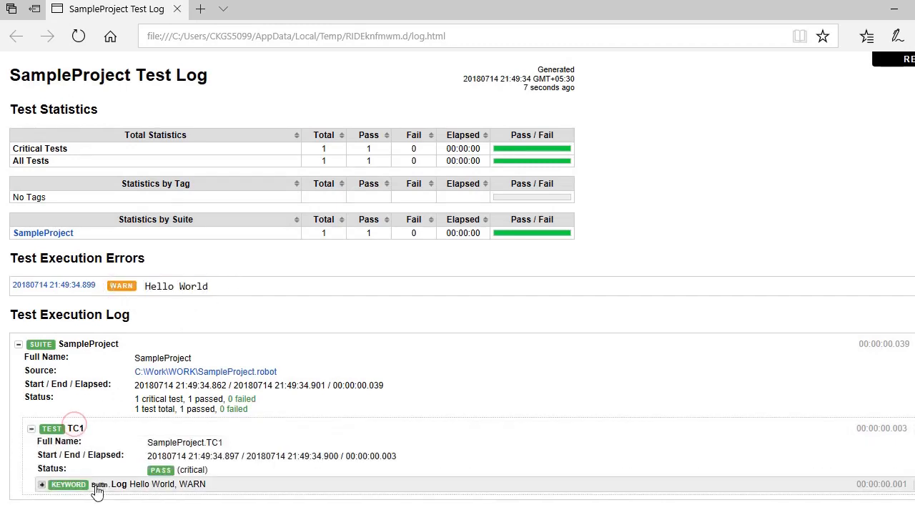
- Expand TC1's Log step to view the Hello World WARN message
click(42, 483)
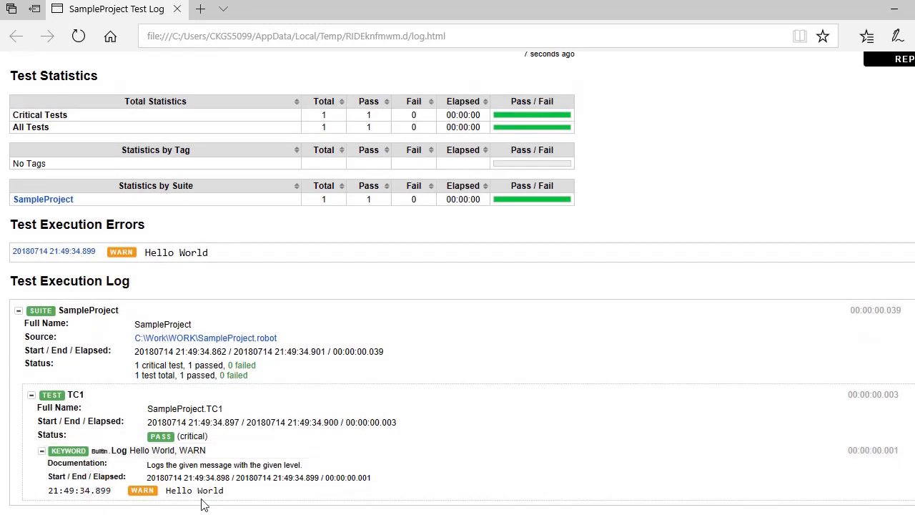
mouse_move(231, 497)
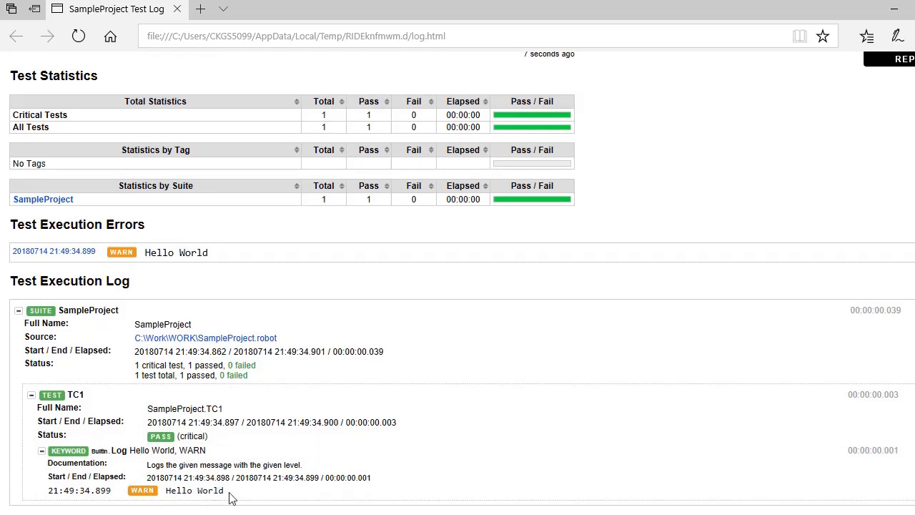
mouse_move(827, 75)
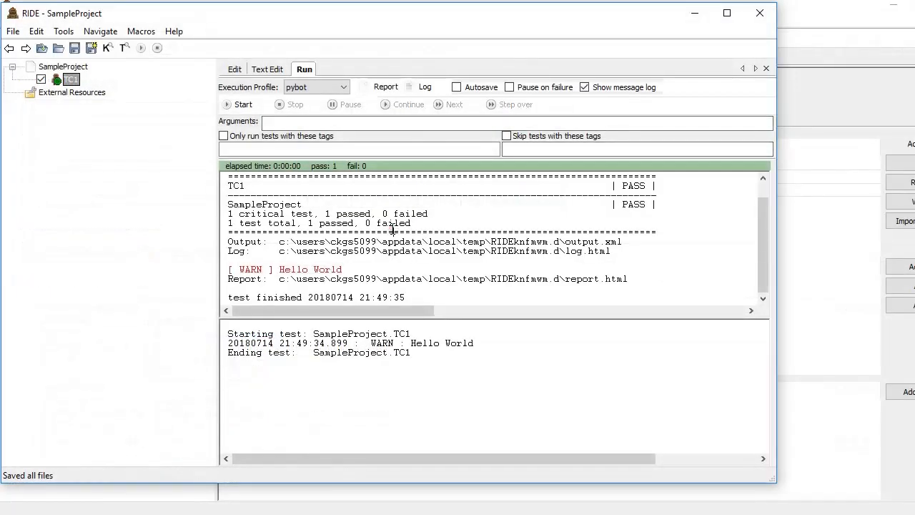
- Change TC1's message to <H1>Hello World</H1> at HTML level, then save and rerun
click(234, 68)
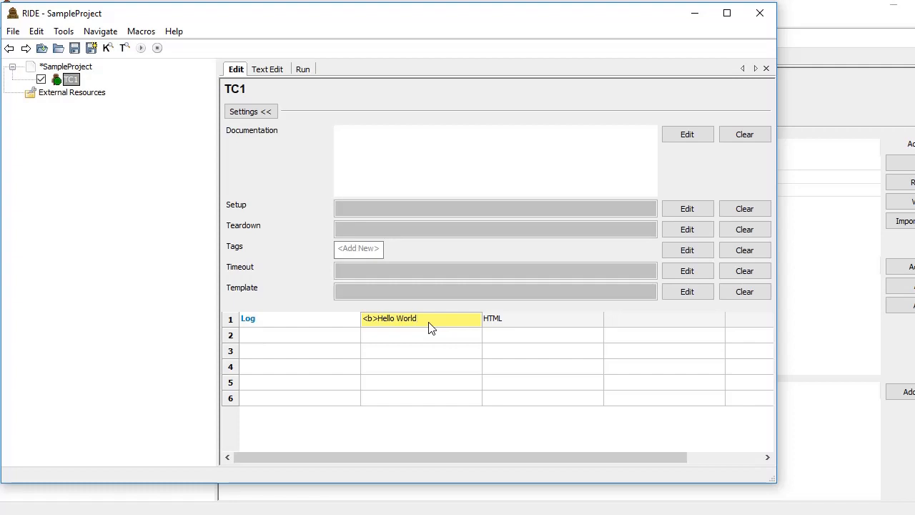
text(</b>)
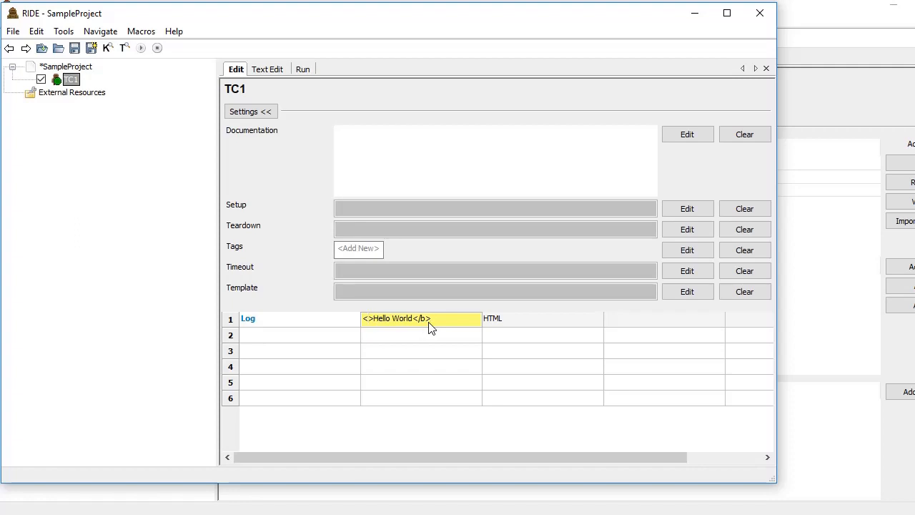
text(<H1>Hello World</>)
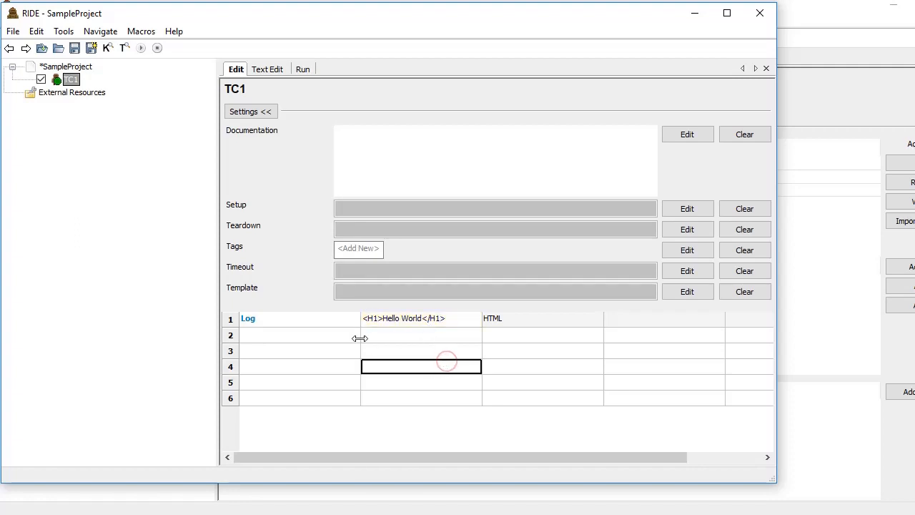
click(140, 48)
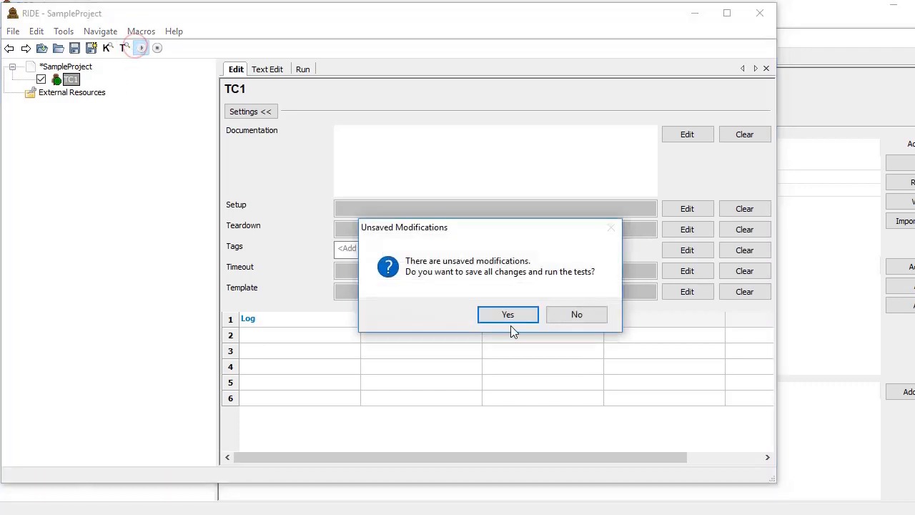
click(507, 315)
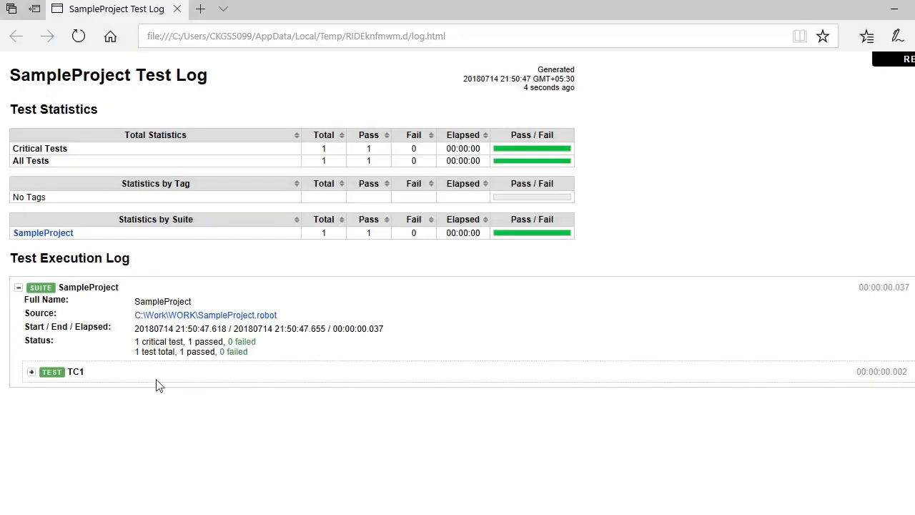
- Expand TC1 and its Log step to view the Hello World heading, then return to Edit
click(32, 371)
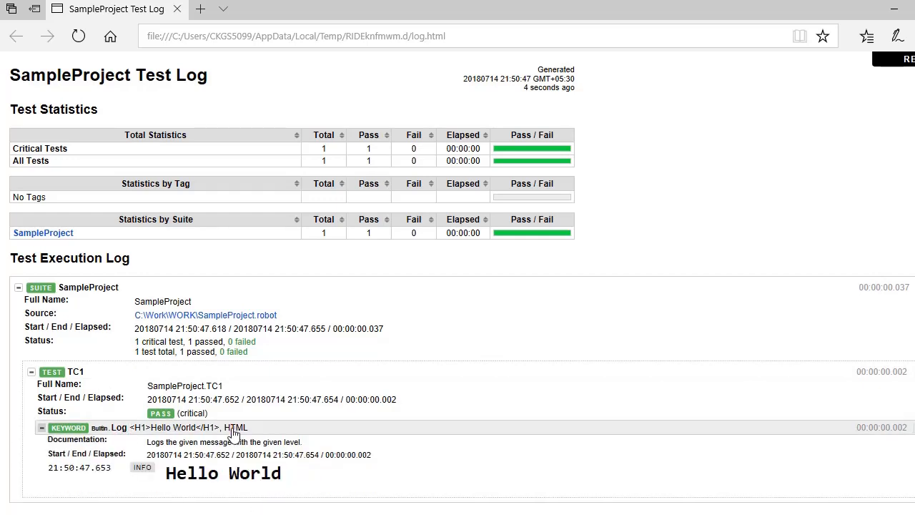
click(42, 427)
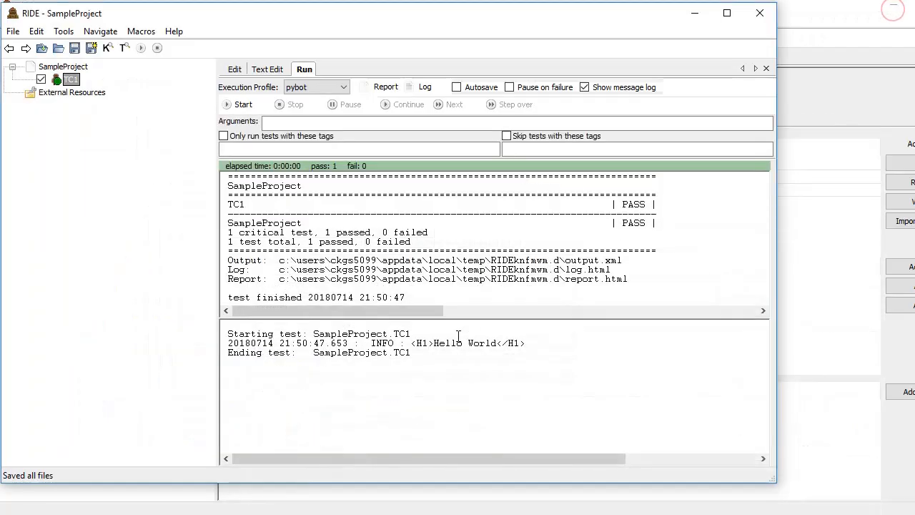
click(234, 68)
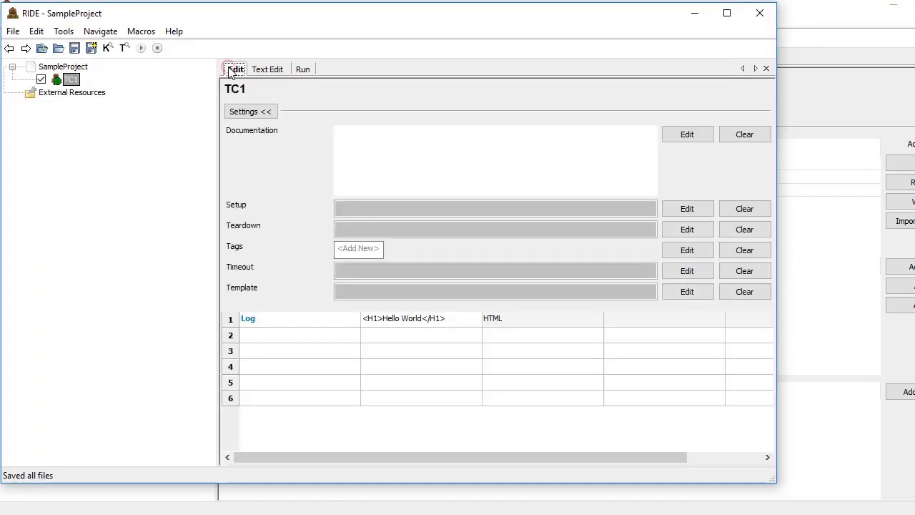